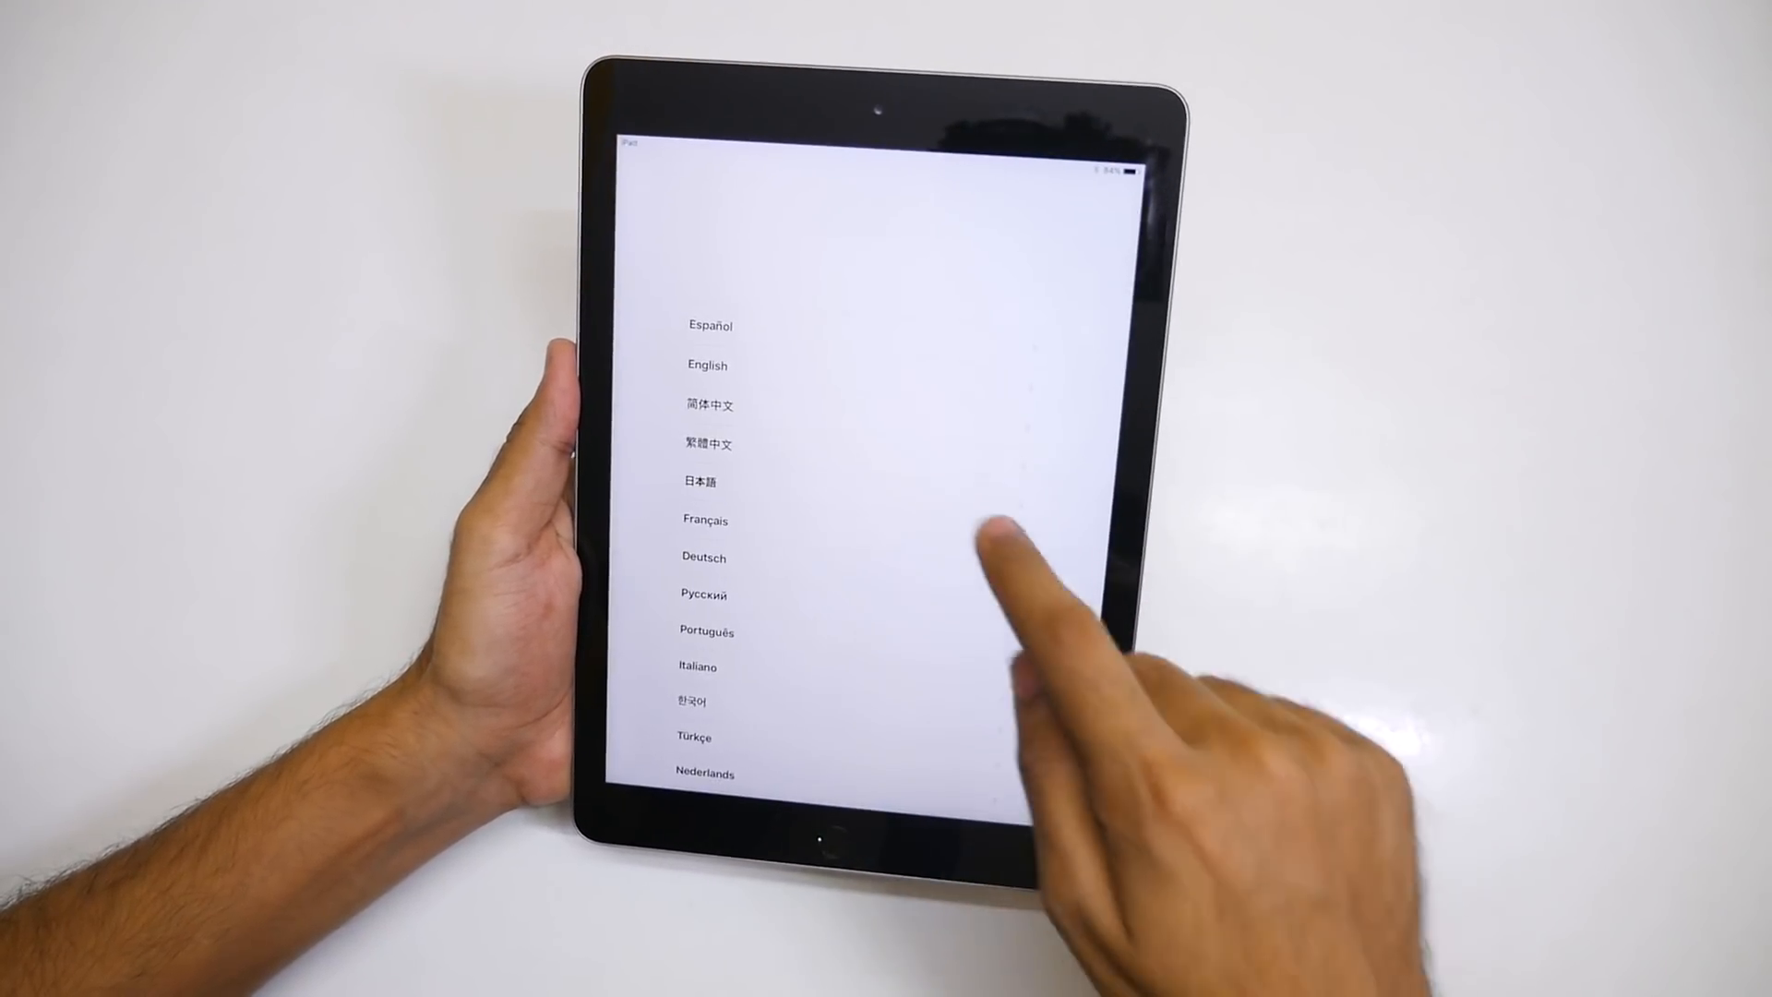
# Step: Choose English as the iPad language and browse the Country or Region list
pyautogui.click(706, 366)
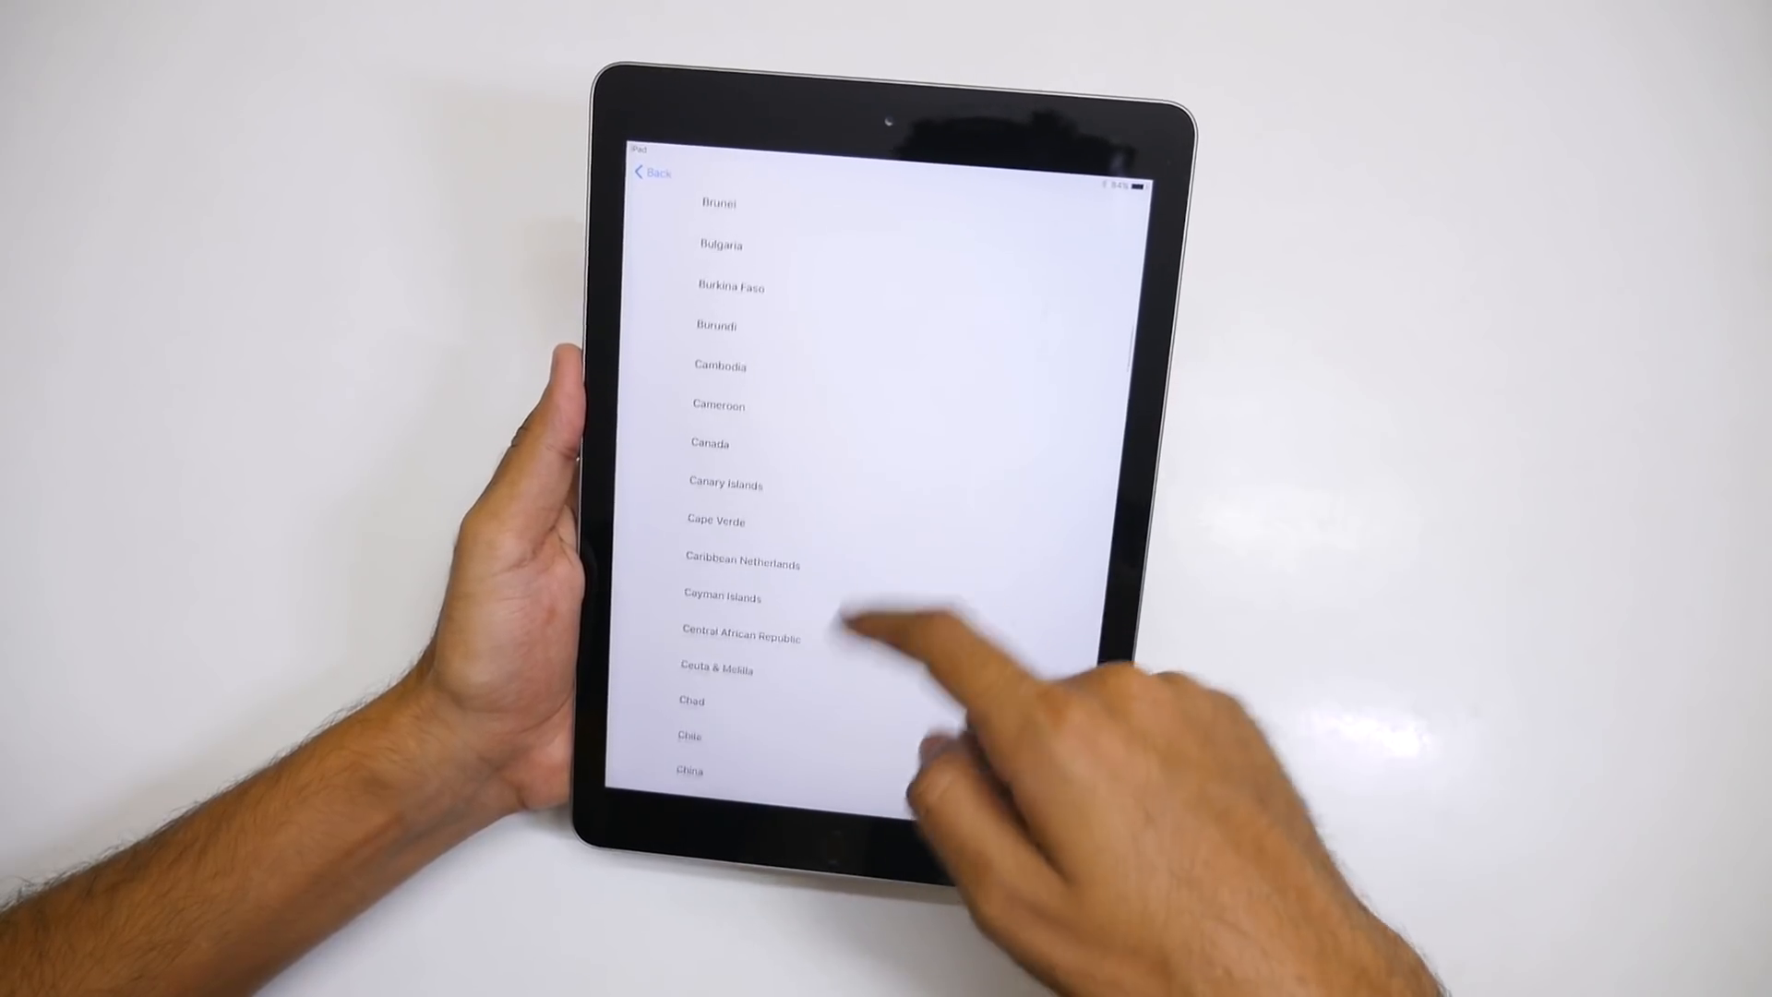
pyautogui.scroll(-3)
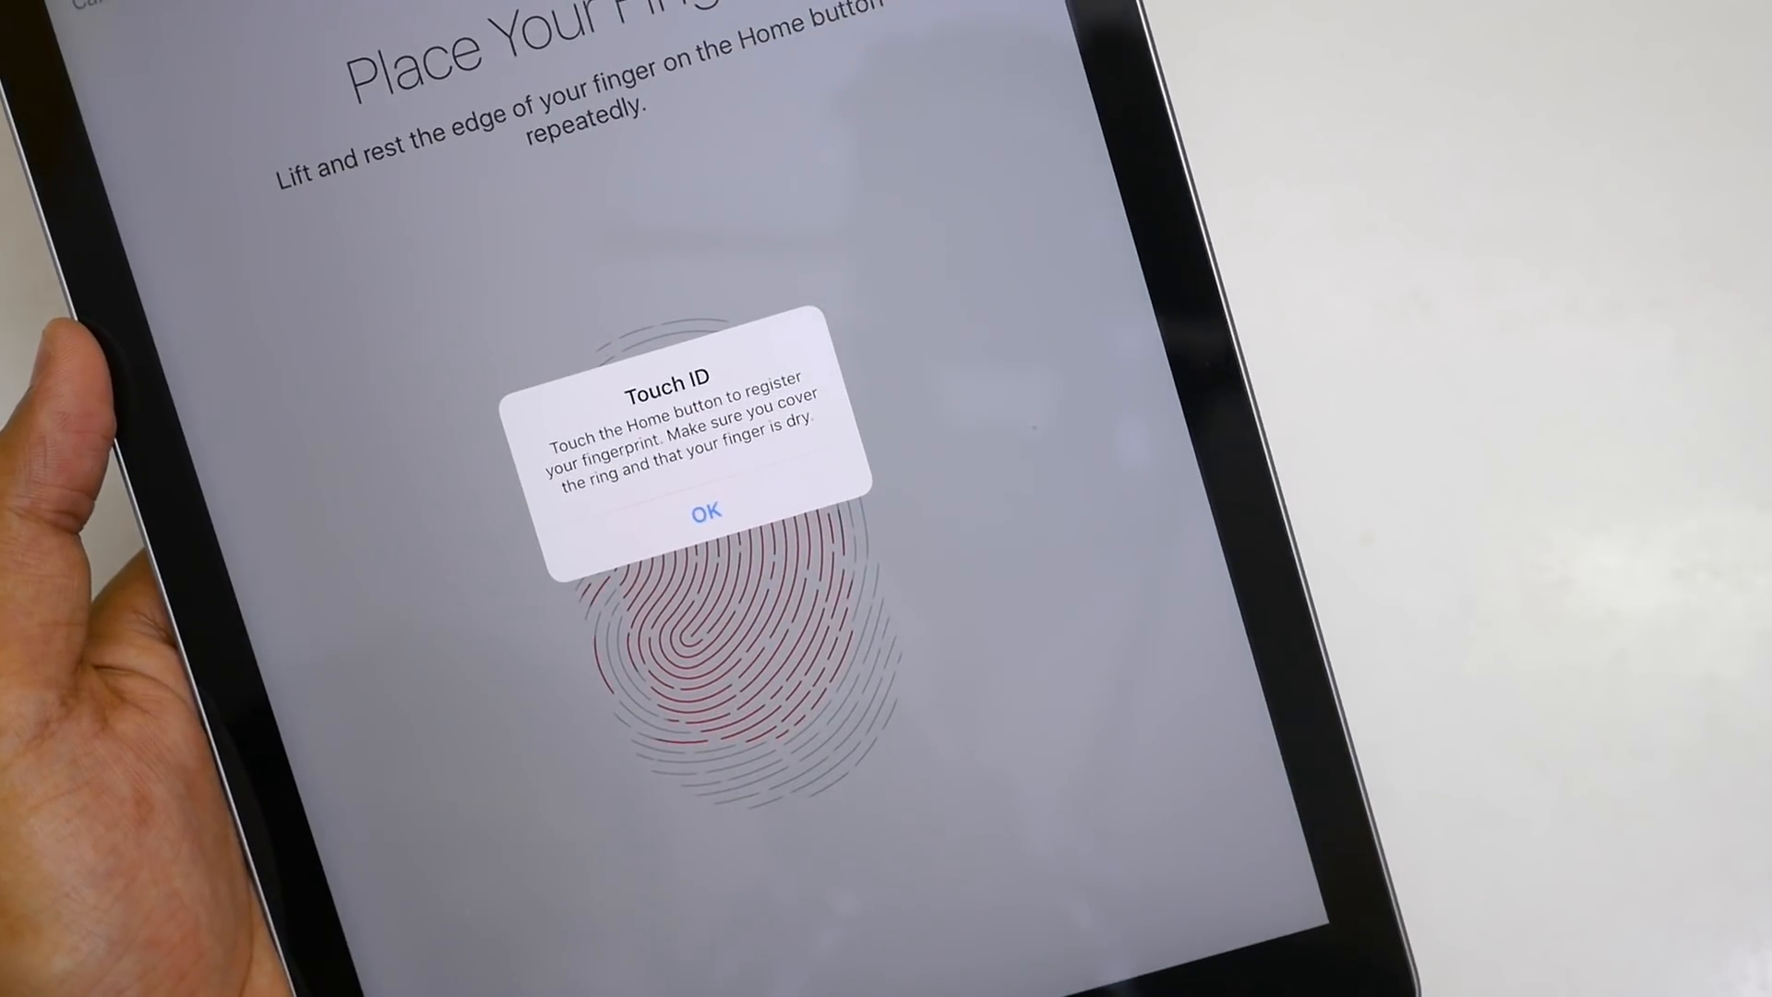
# Step: Dismiss the Touch ID advice alert to continue fingerprint registration
pyautogui.click(706, 506)
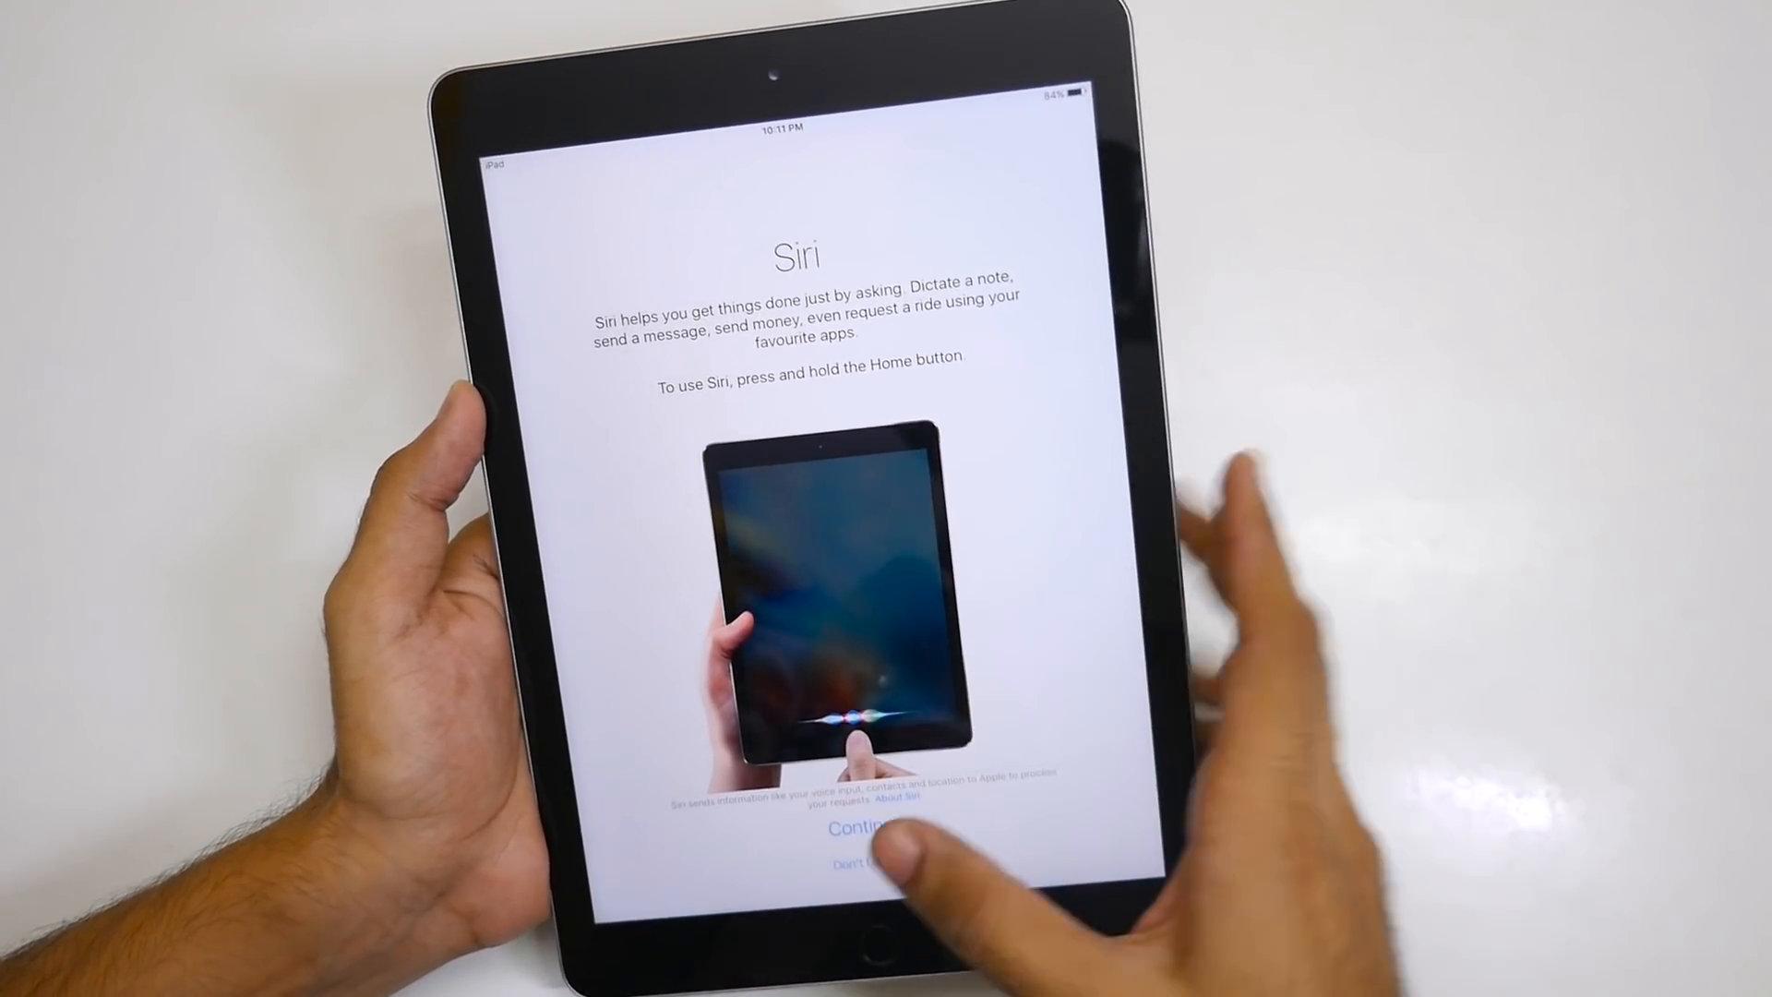
# Step: Continue past the Siri introduction screen to complete device setup
pyautogui.click(856, 827)
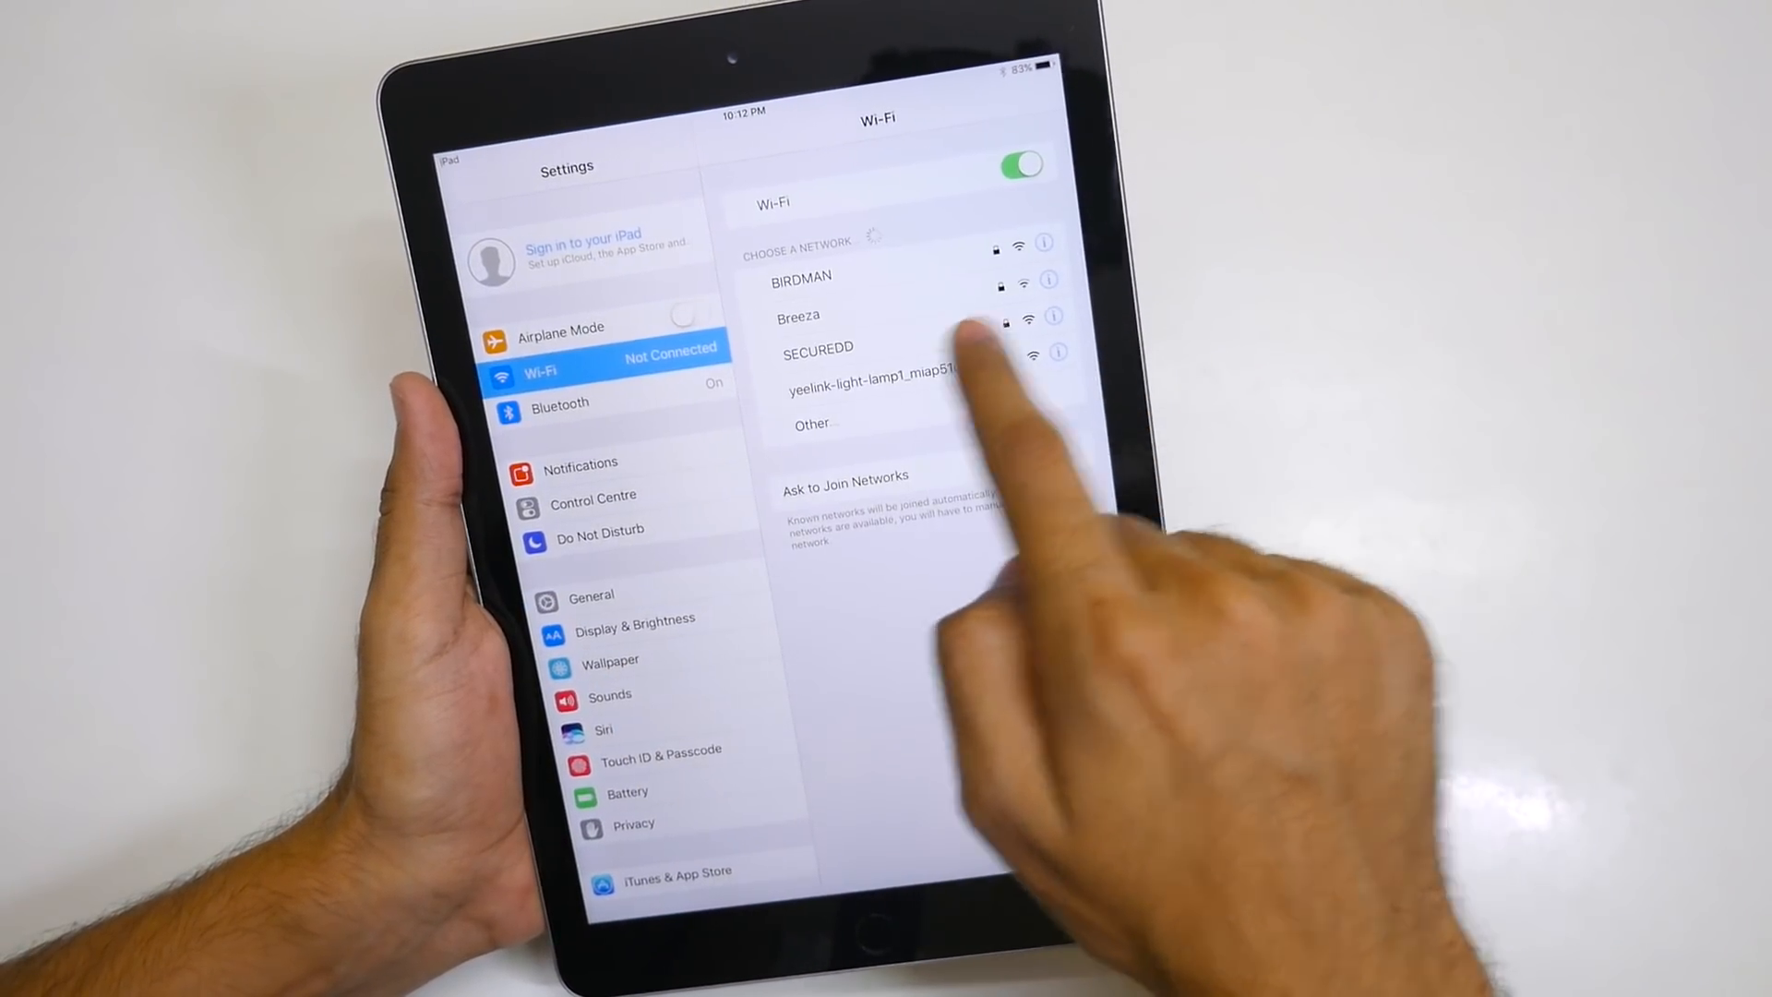
# Step: Join the SECUREDD Wi-Fi network
pyautogui.click(817, 349)
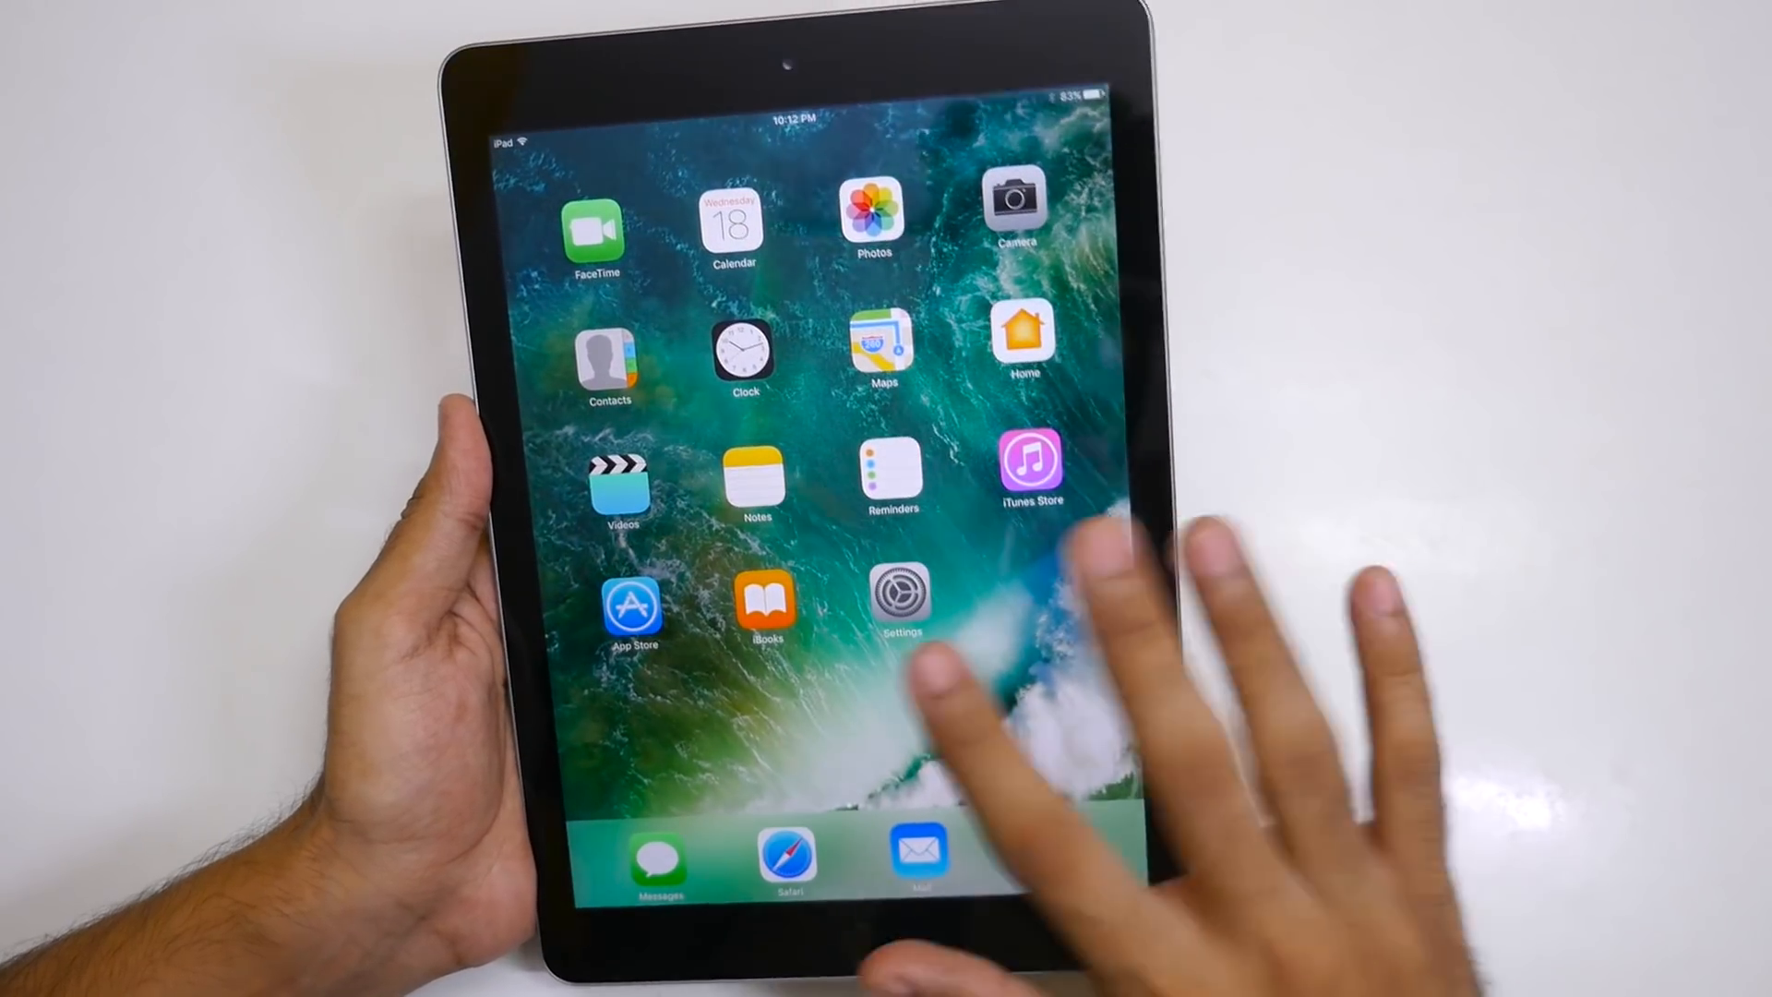
# Step: Swipe across the Home Screen to find Settings and reach the About page
pyautogui.hscroll(-3)
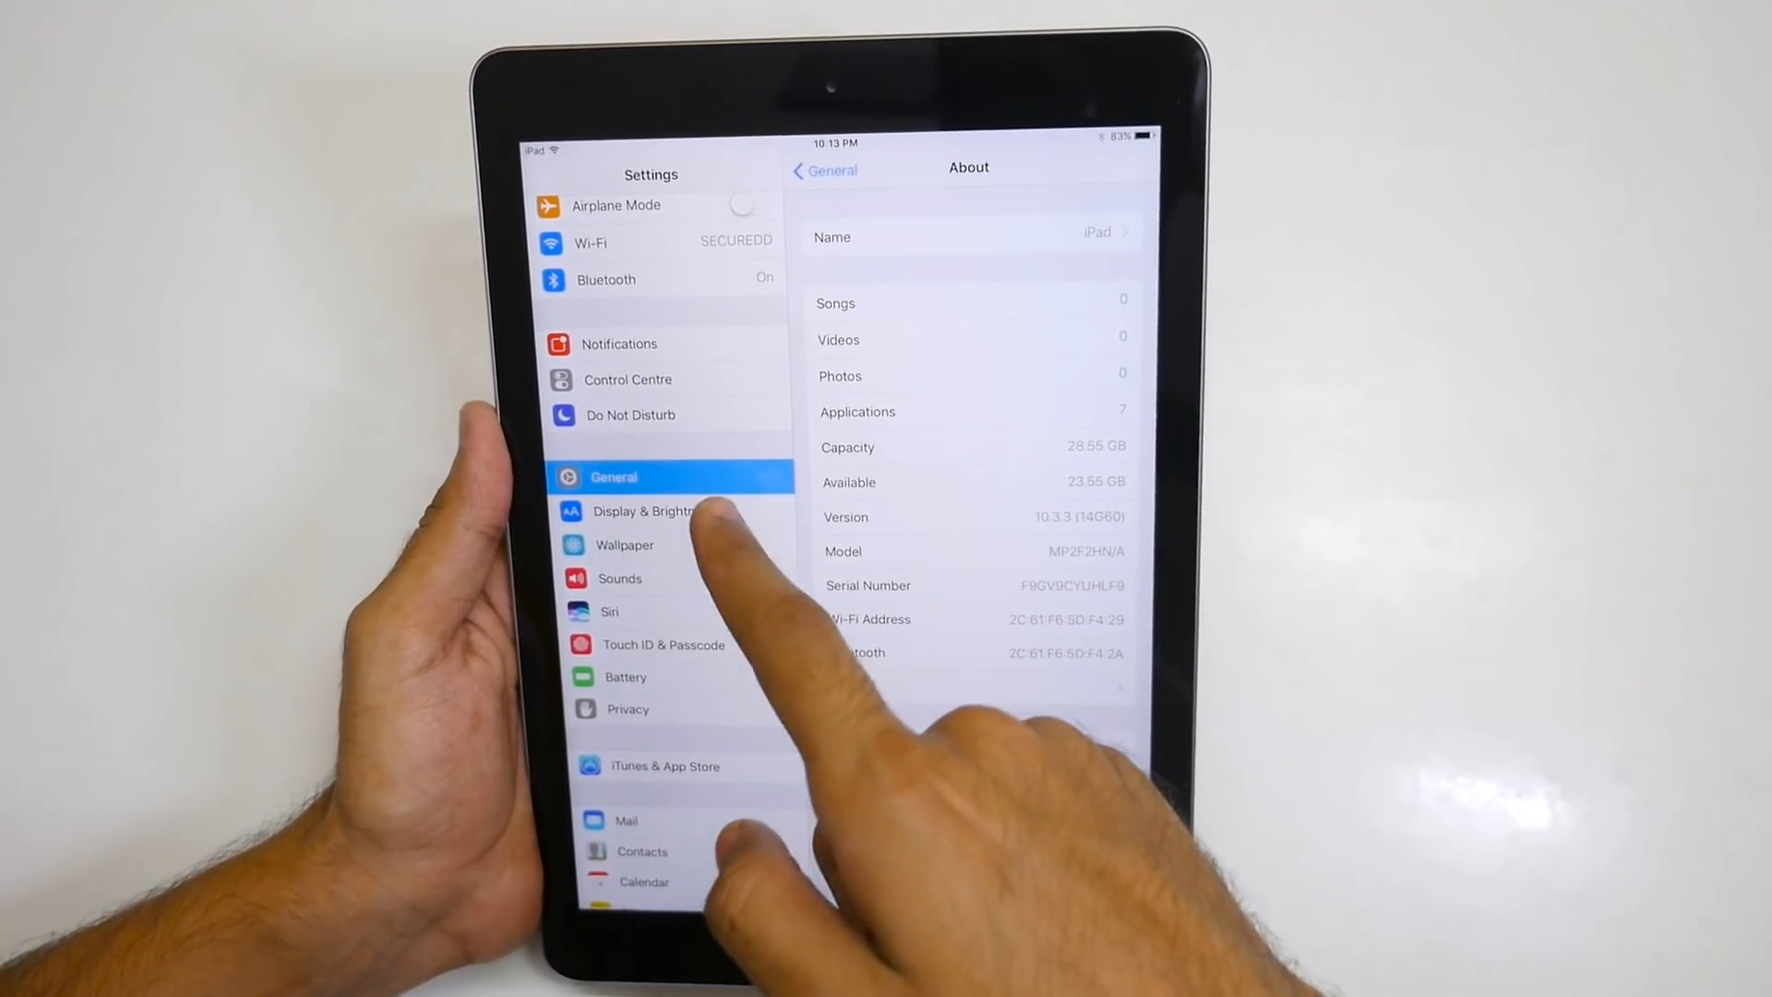
# Step: Go to General > Software Update to see the iOS 11.0.3 update
pyautogui.scroll(-3)
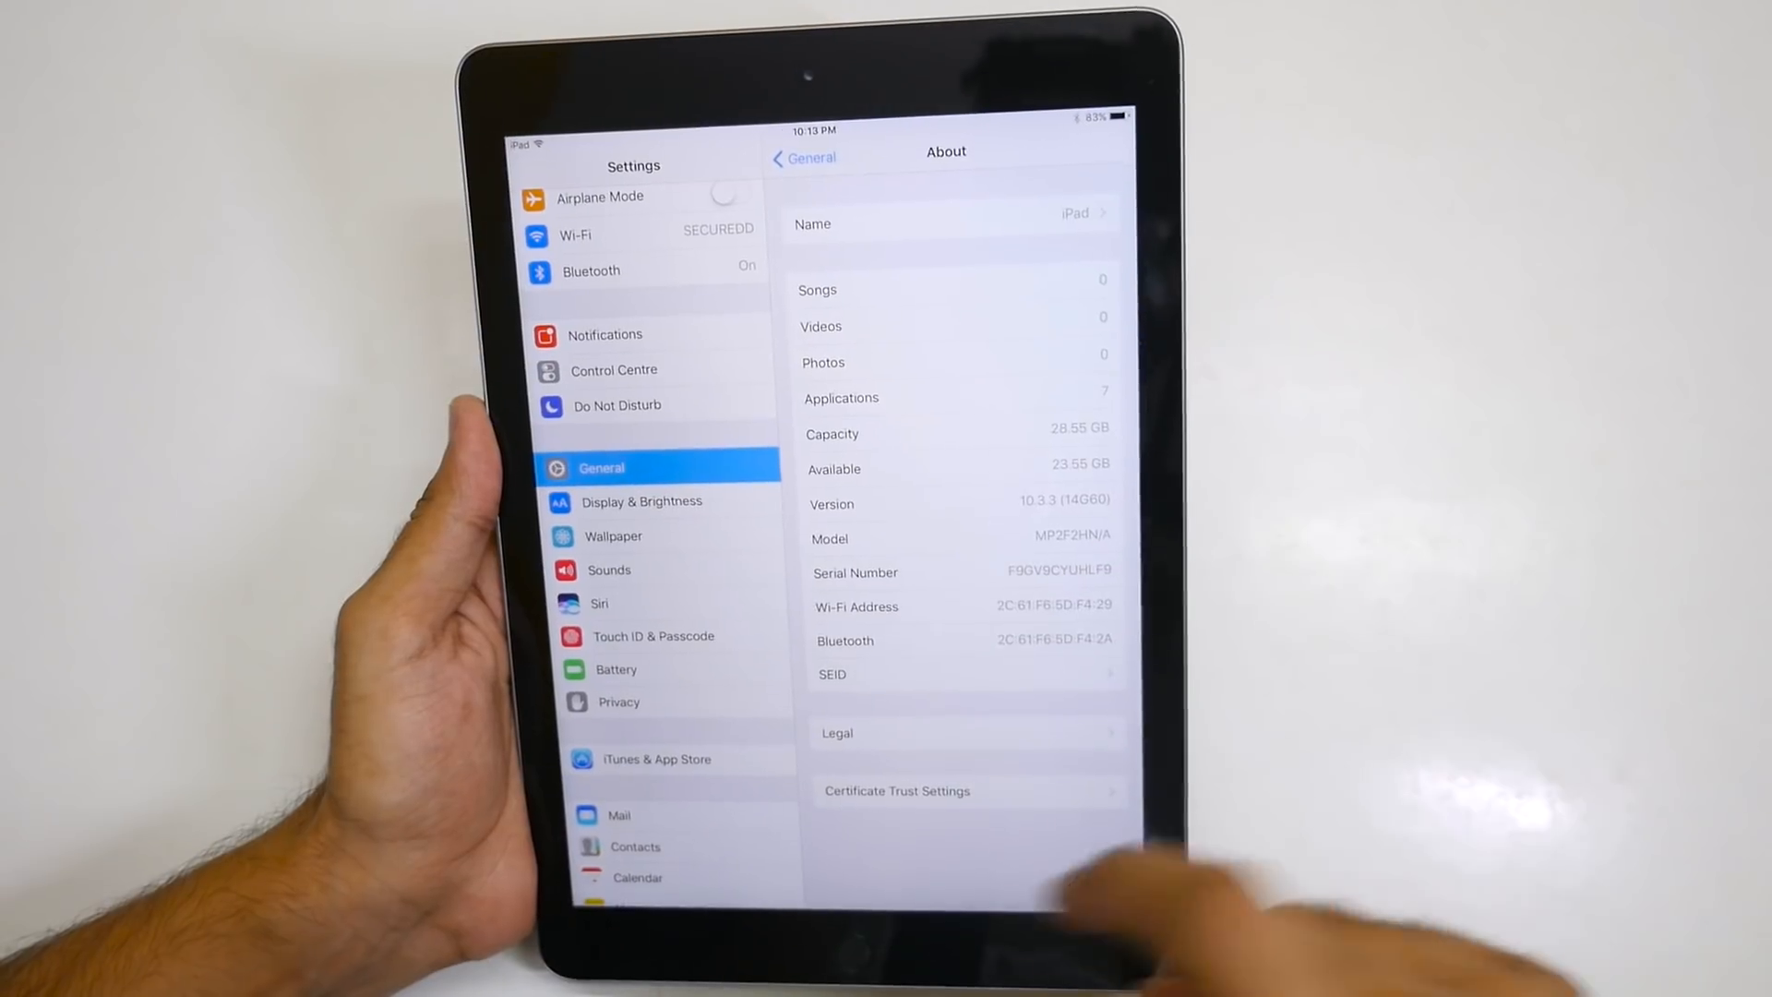
pyautogui.click(804, 157)
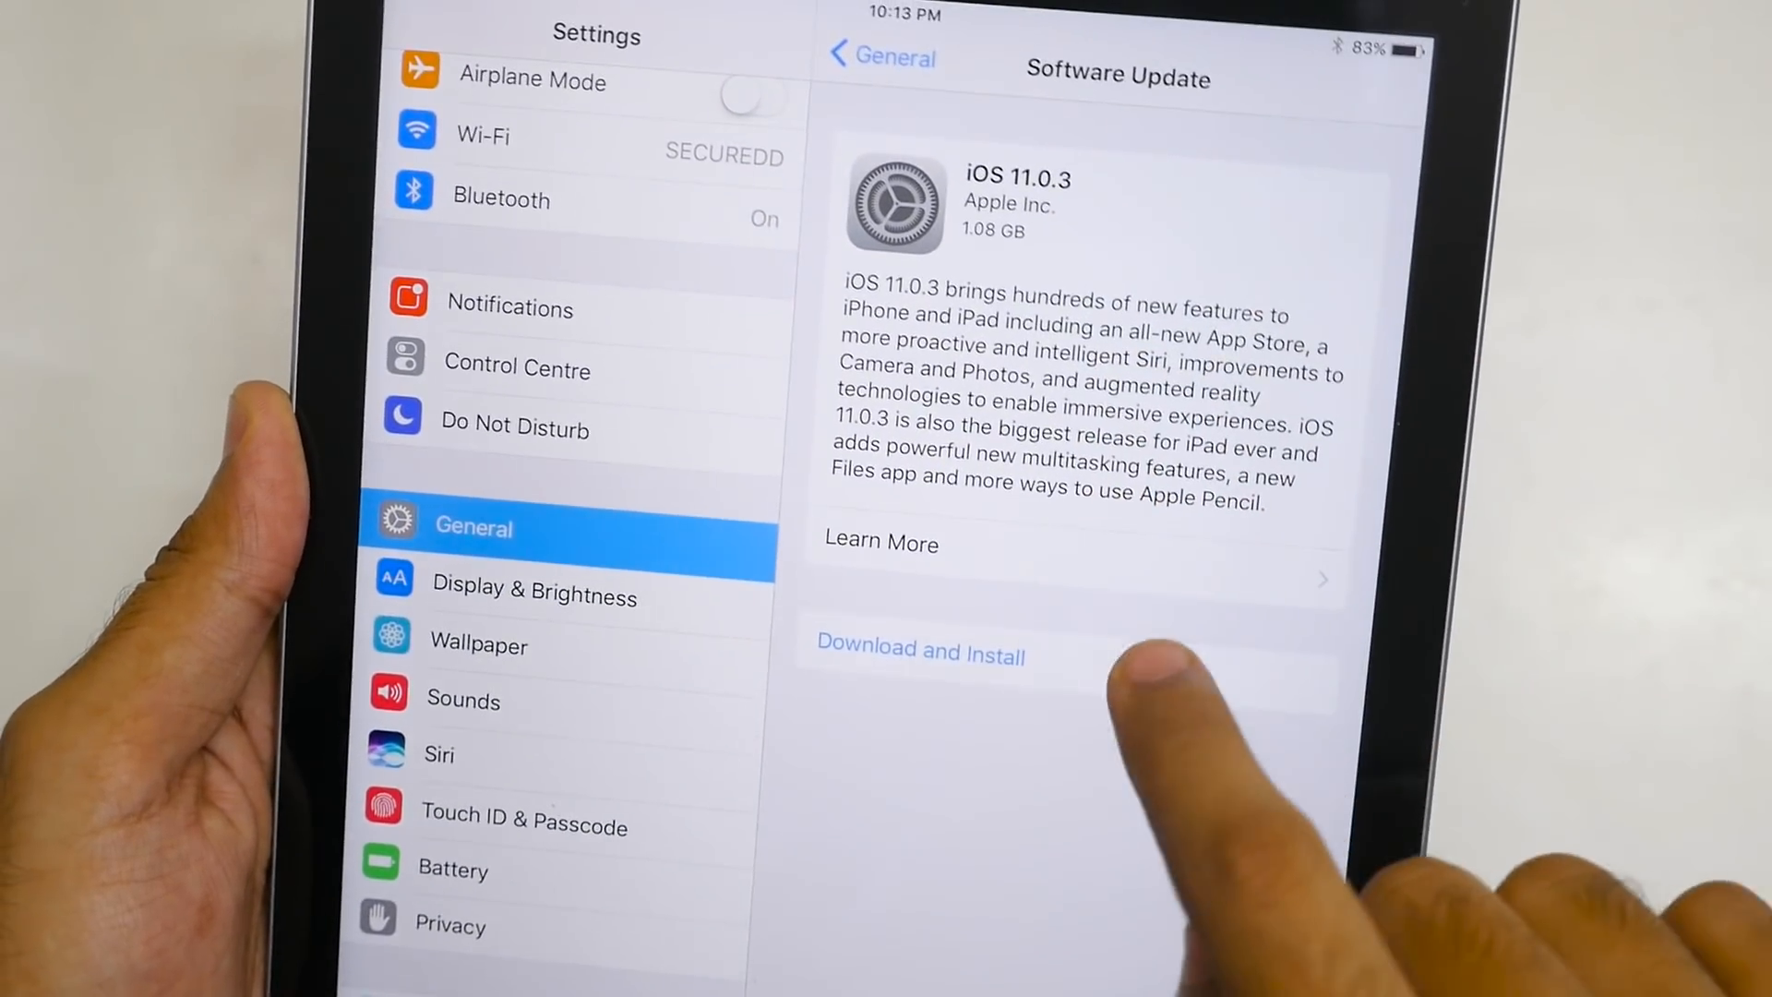
# Step: Request download and install of iOS 11.0.3, then return to the Home Screen
pyautogui.click(918, 654)
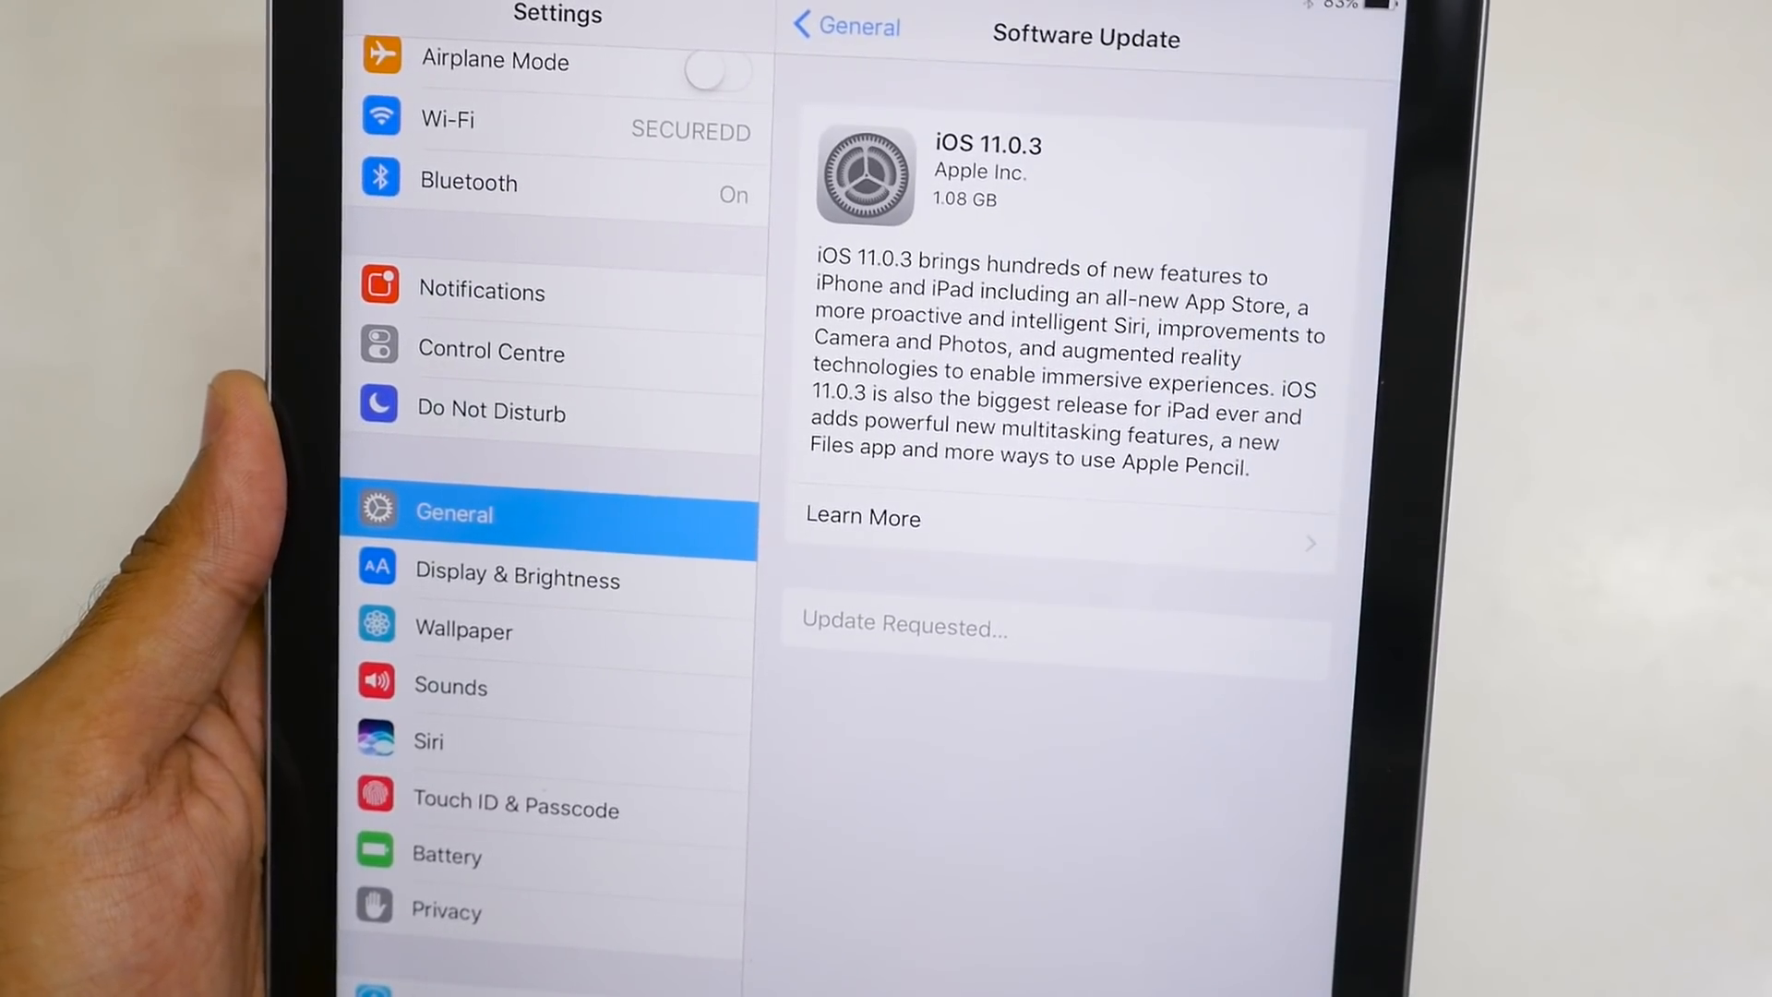
pyautogui.click(843, 27)
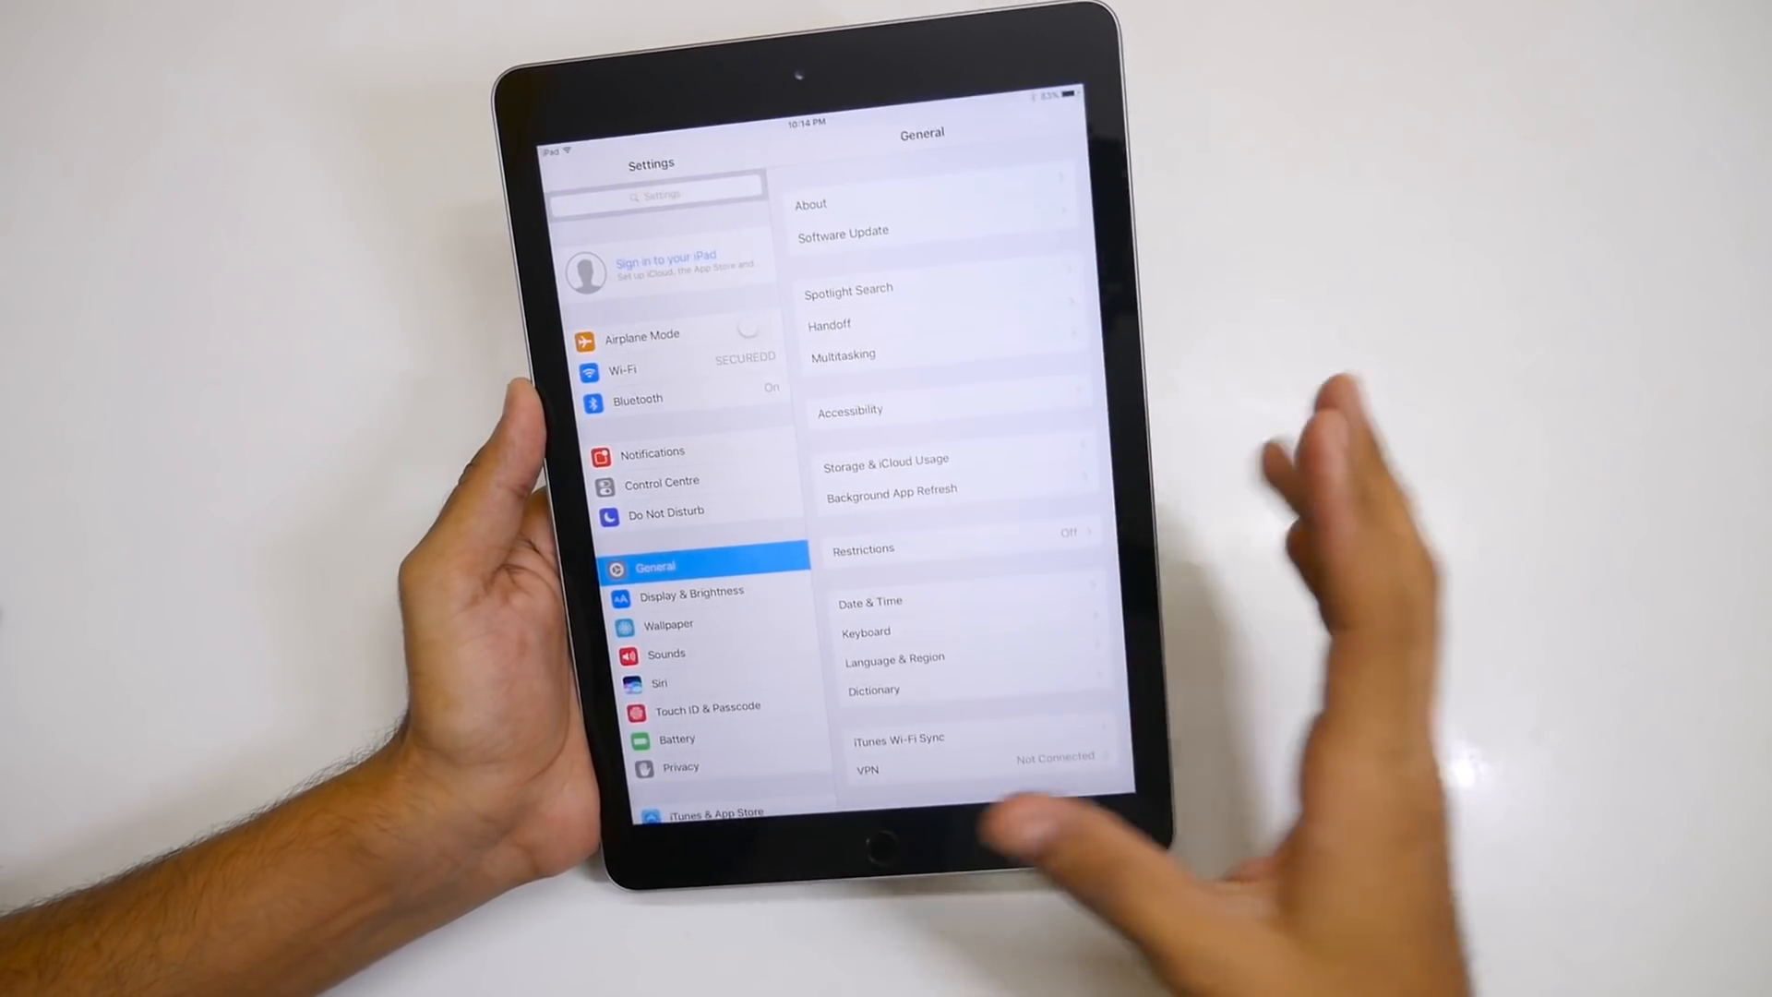
pyautogui.click(853, 835)
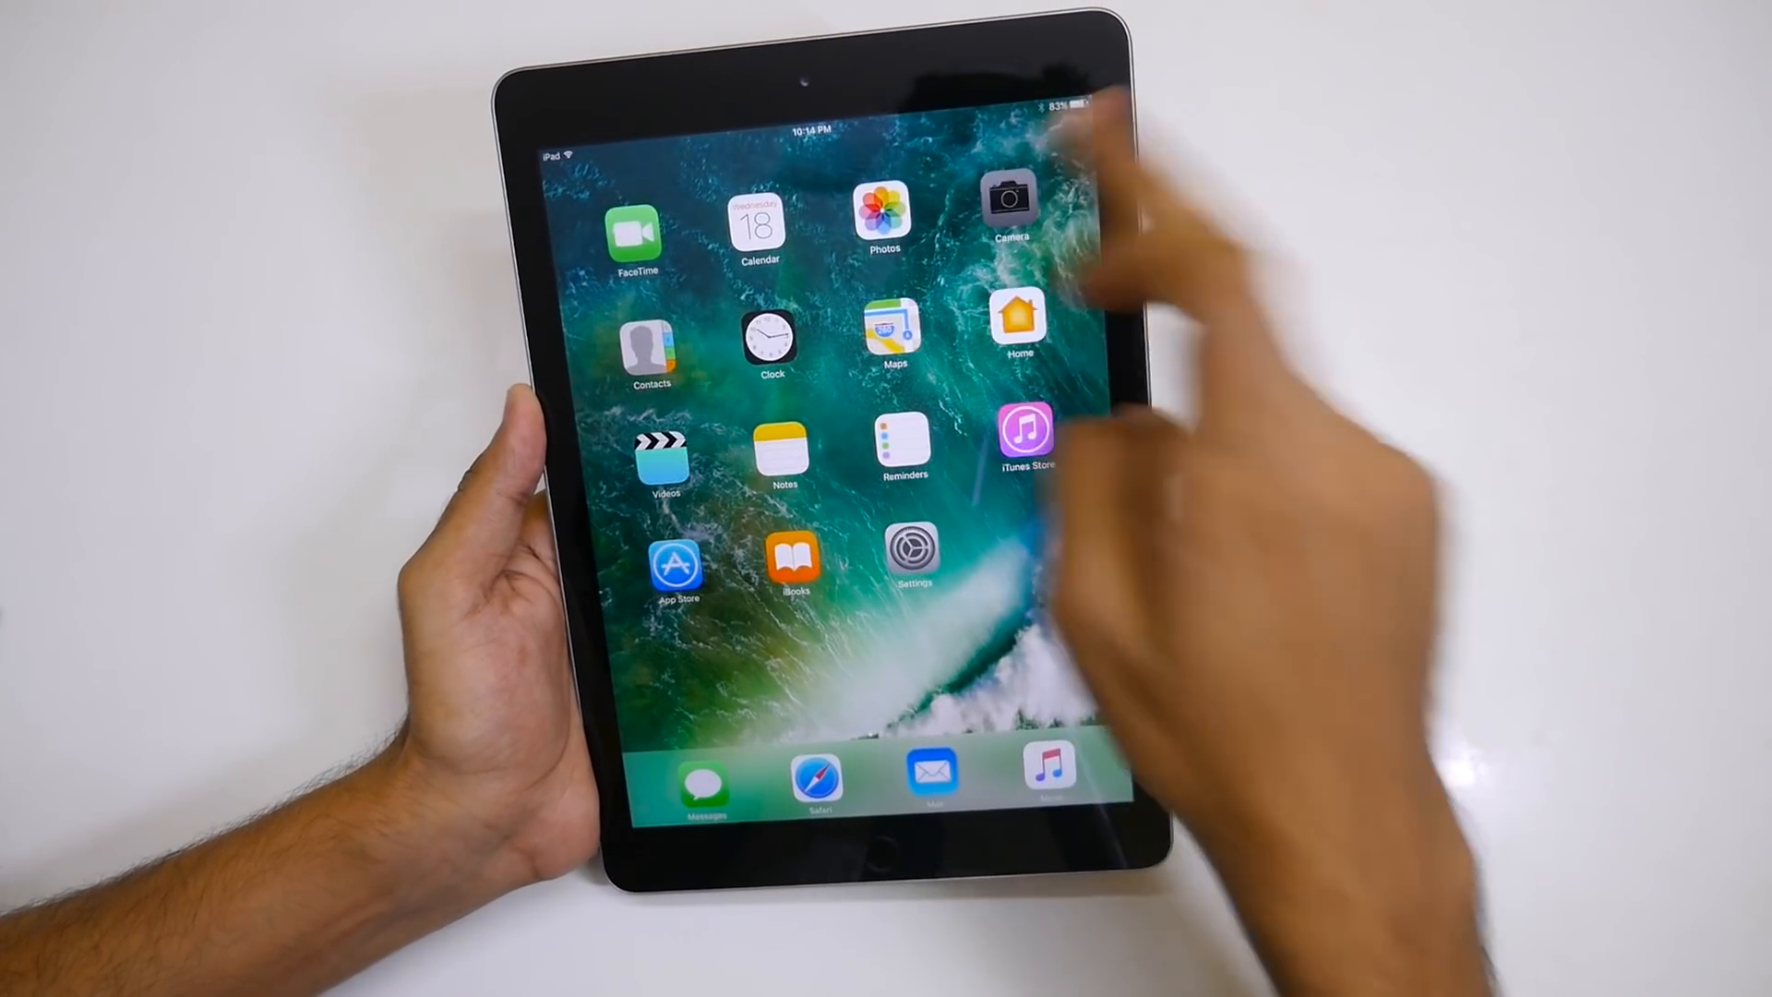